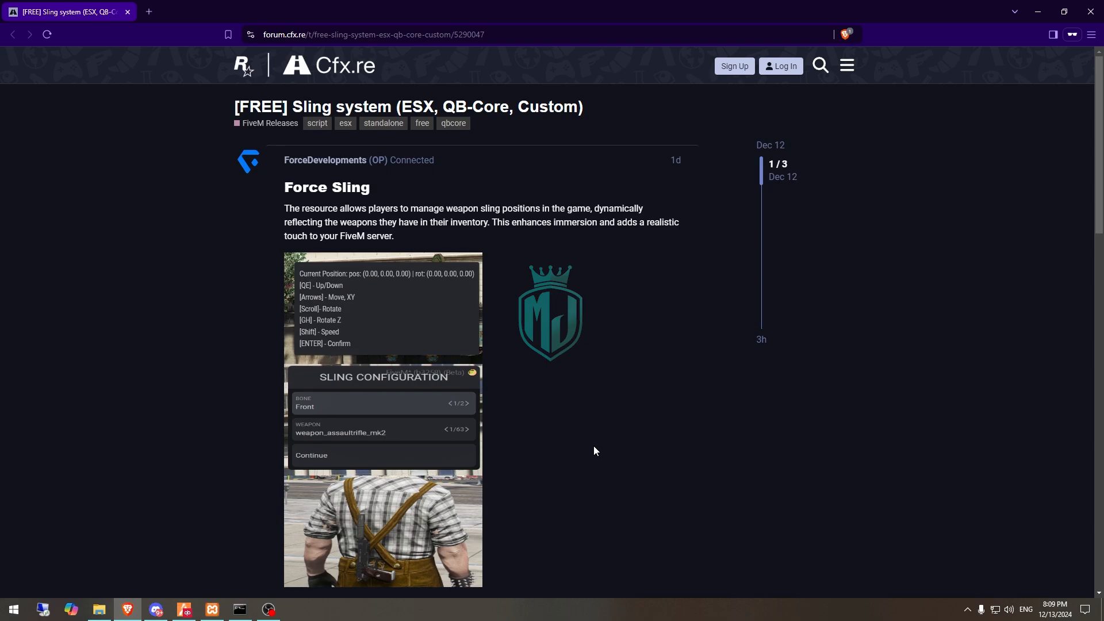
mouse_move(378, 187)
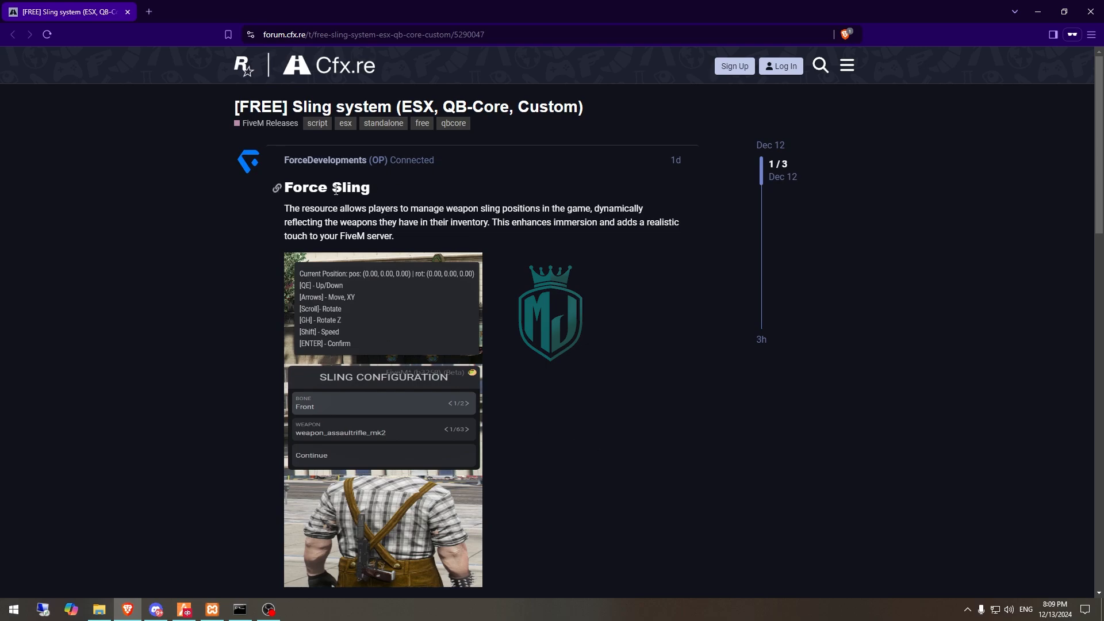
Step: Download the latest force-sling release from GitHub and open its config.lua for editing
scroll("down", 3)
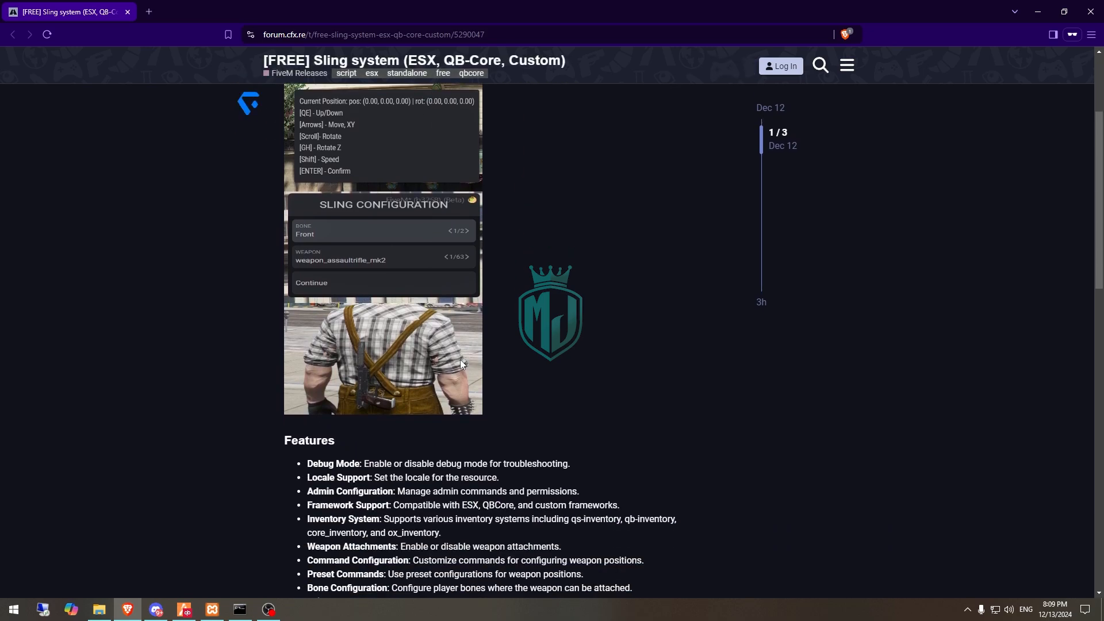
scroll("down", 3)
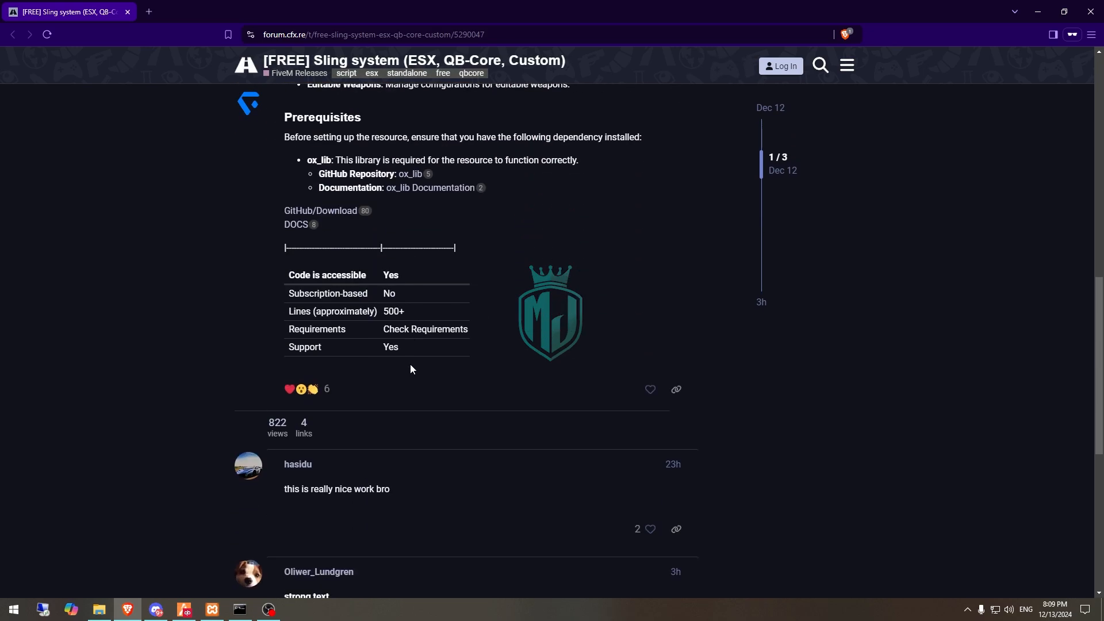
scroll("up", 3)
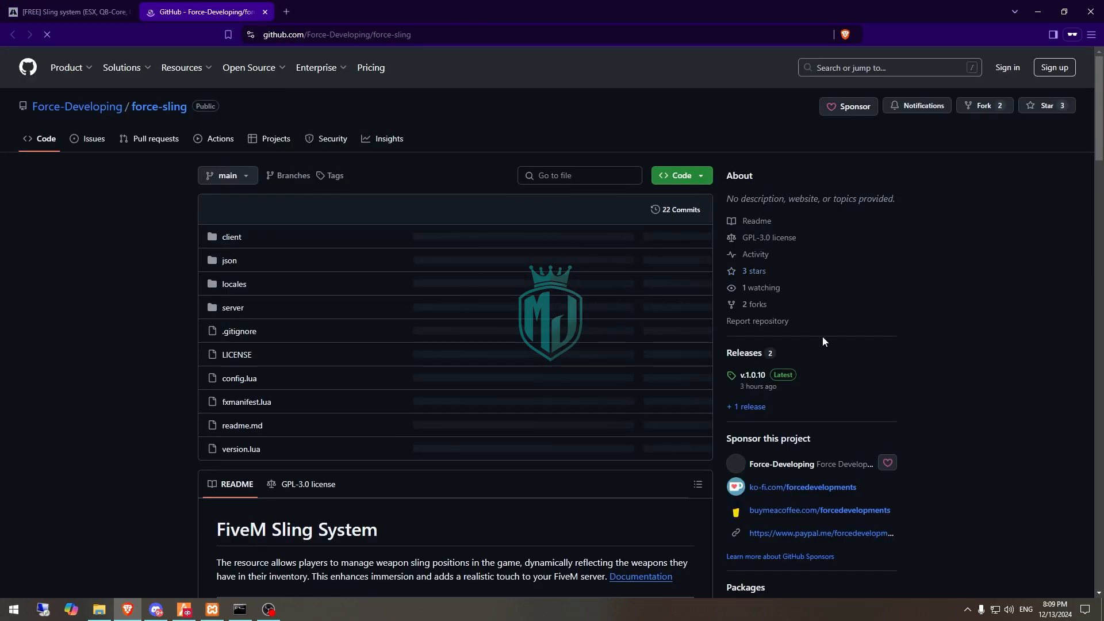
left_click(753, 375)
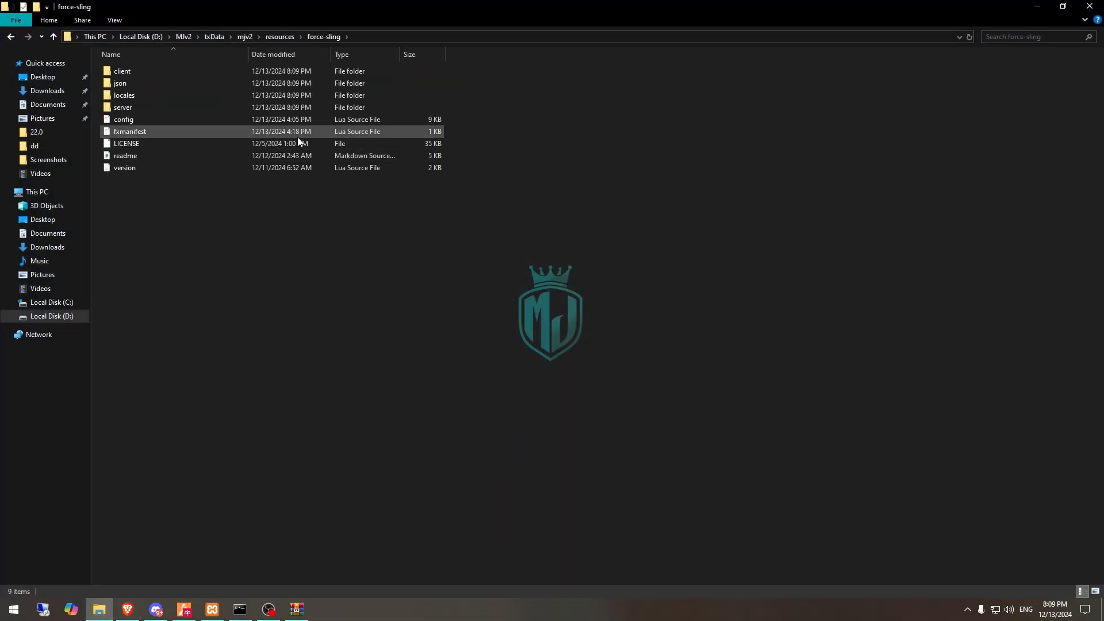
double_click(123, 118)
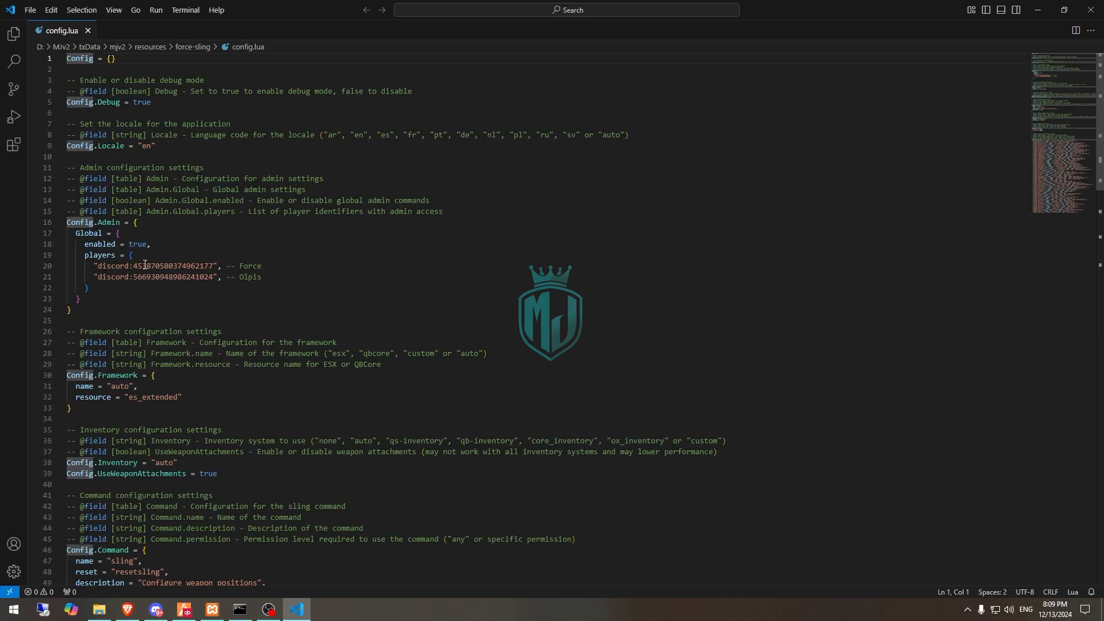
mouse_move(134, 277)
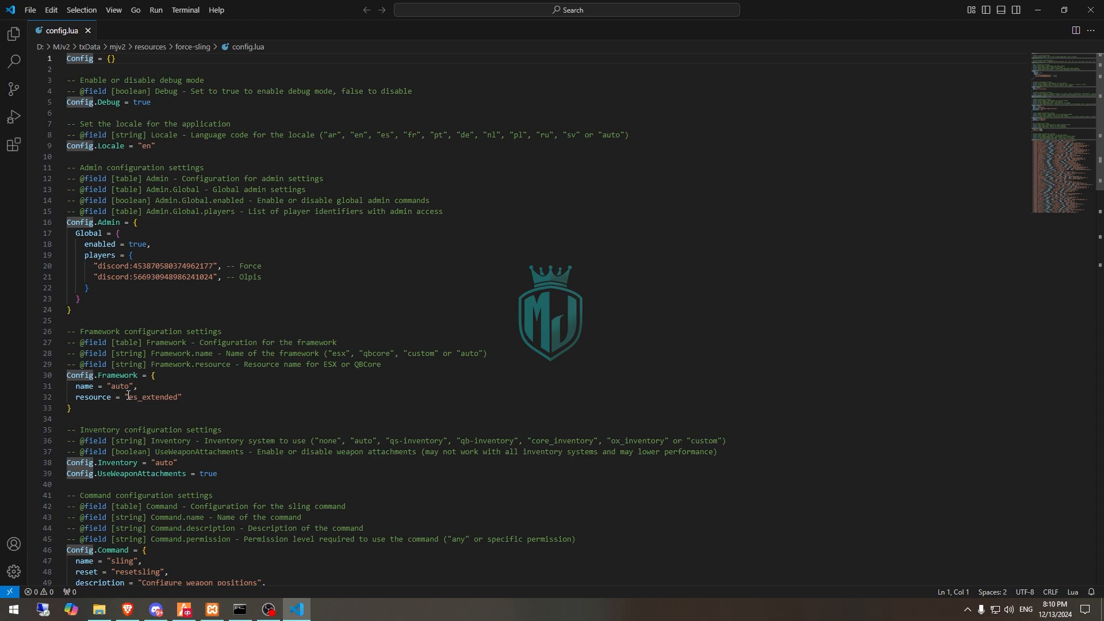
mouse_move(106, 397)
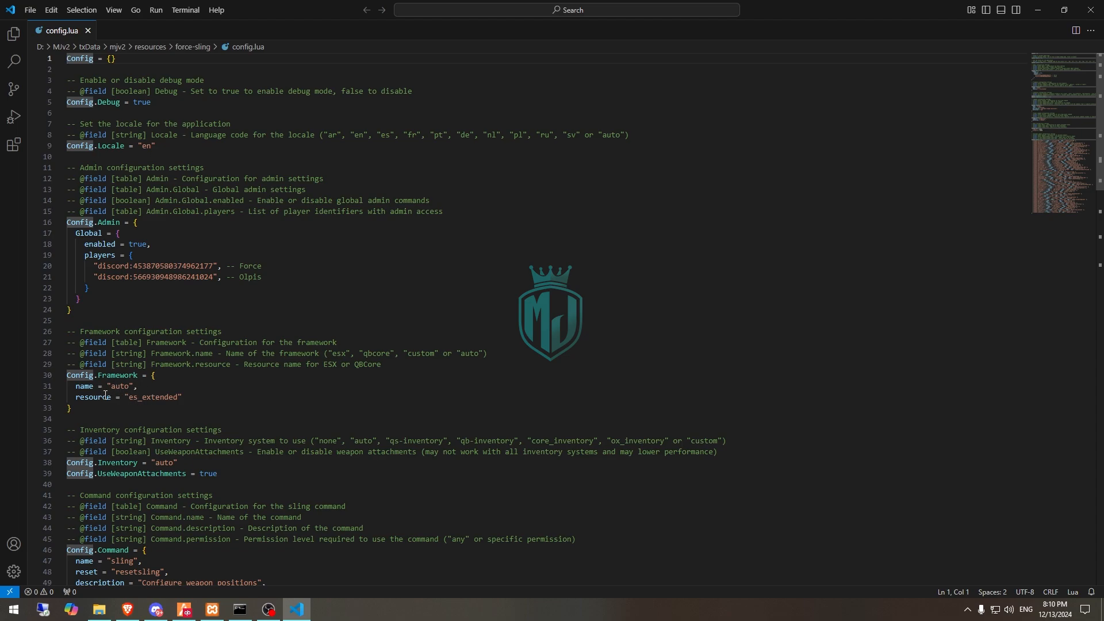
Step: Replace the framework resource es_extended with qb-core in config.lua
double_click(132, 397)
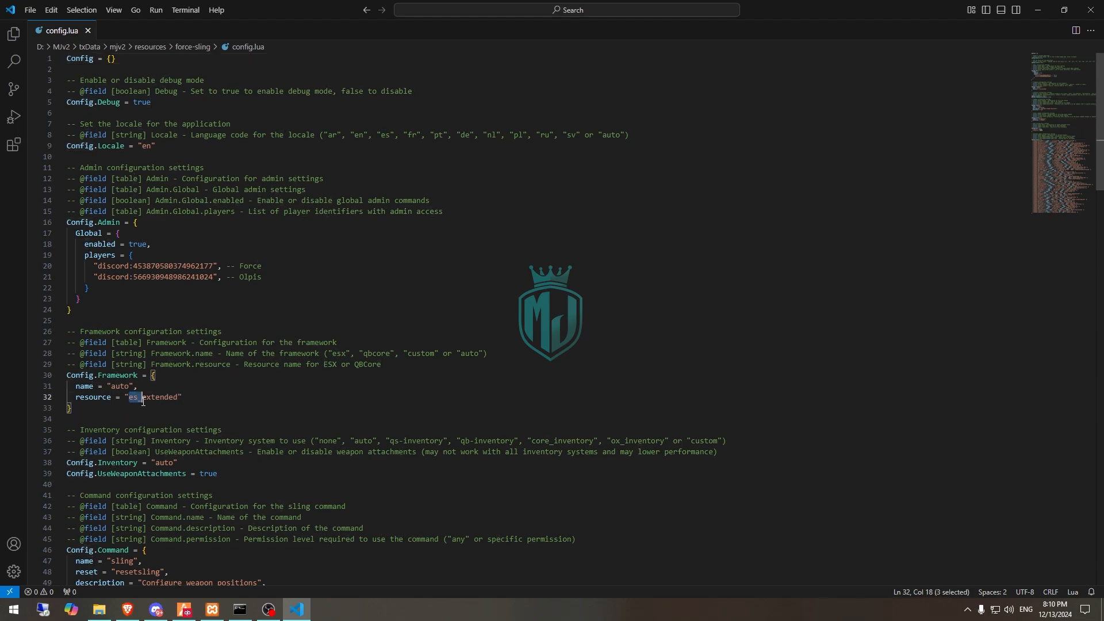
type("qb")
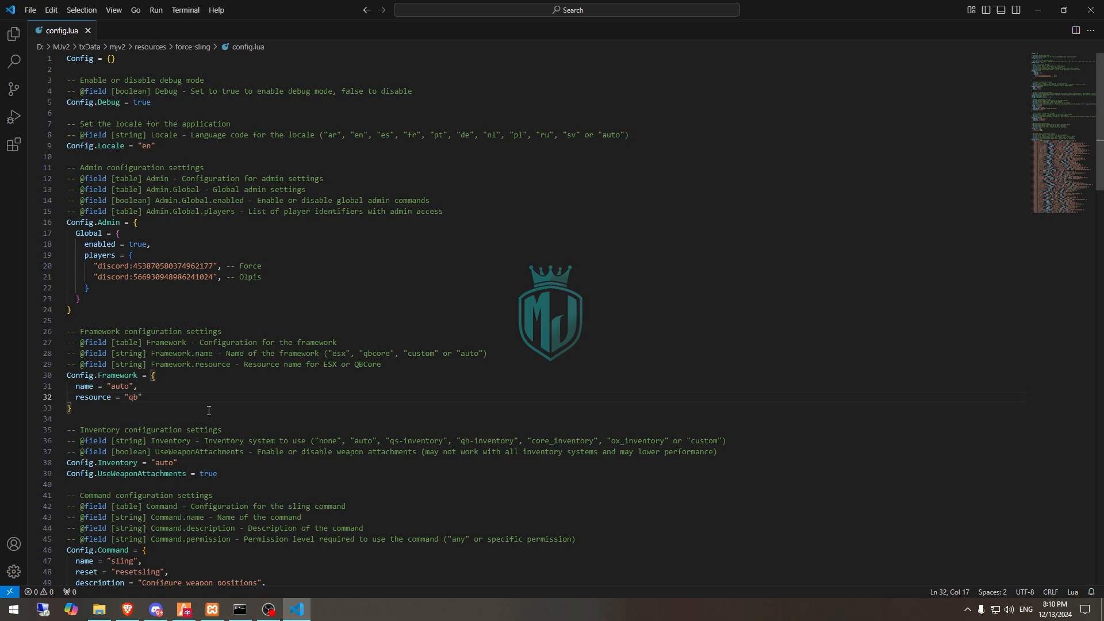
type("-core")
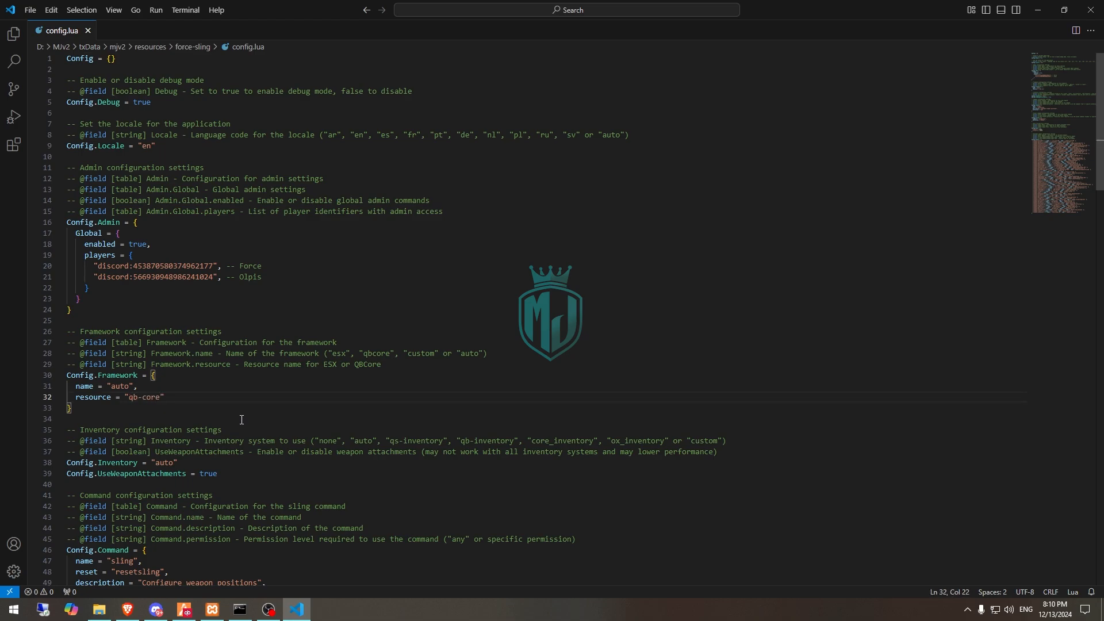
scroll("down", 3)
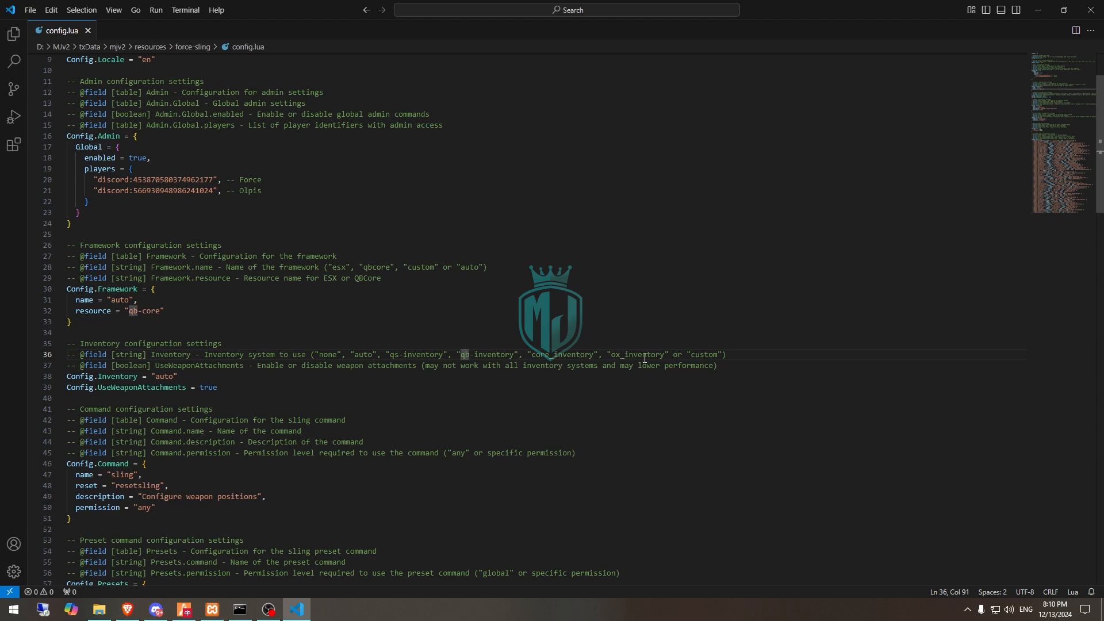
Step: Review the inventory options comment and the remainder of config.lua
double_click(703, 355)
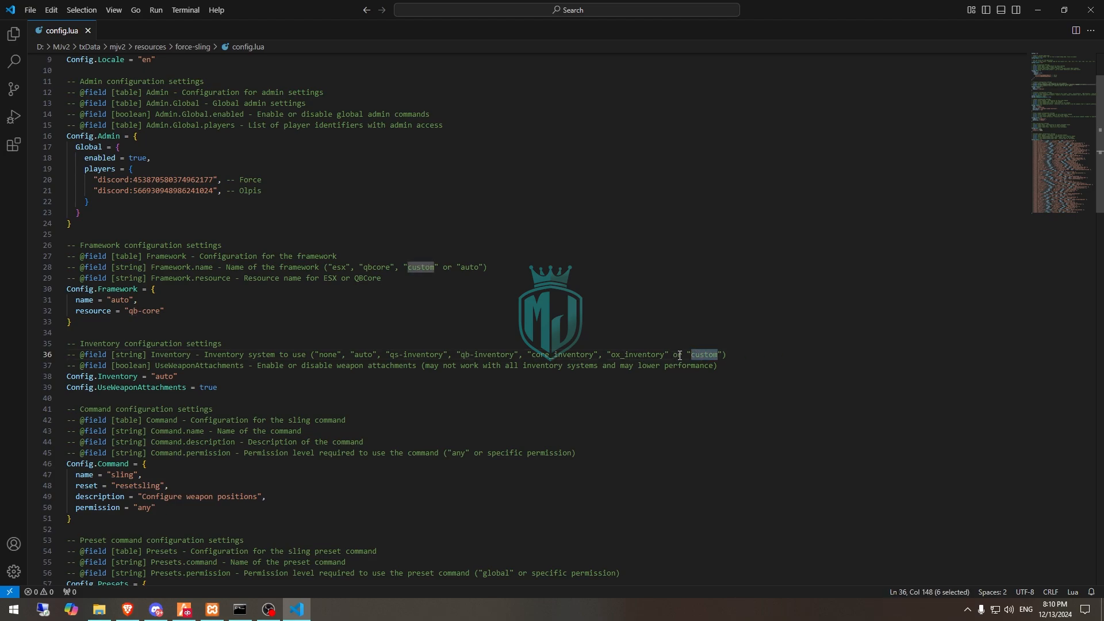
scroll("down", 3)
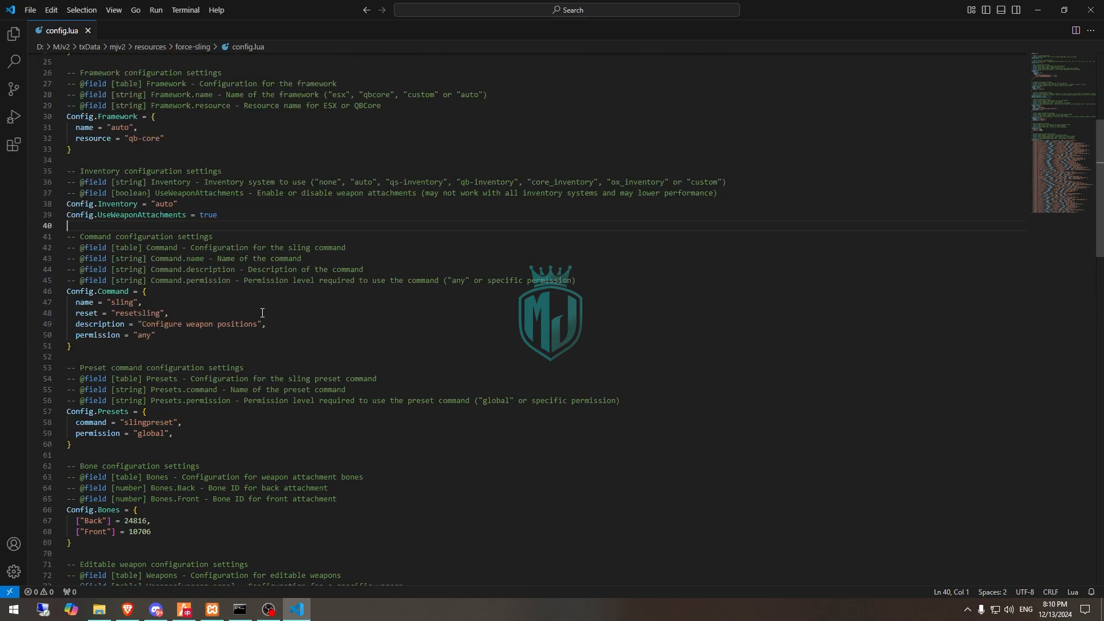
scroll("down", 3)
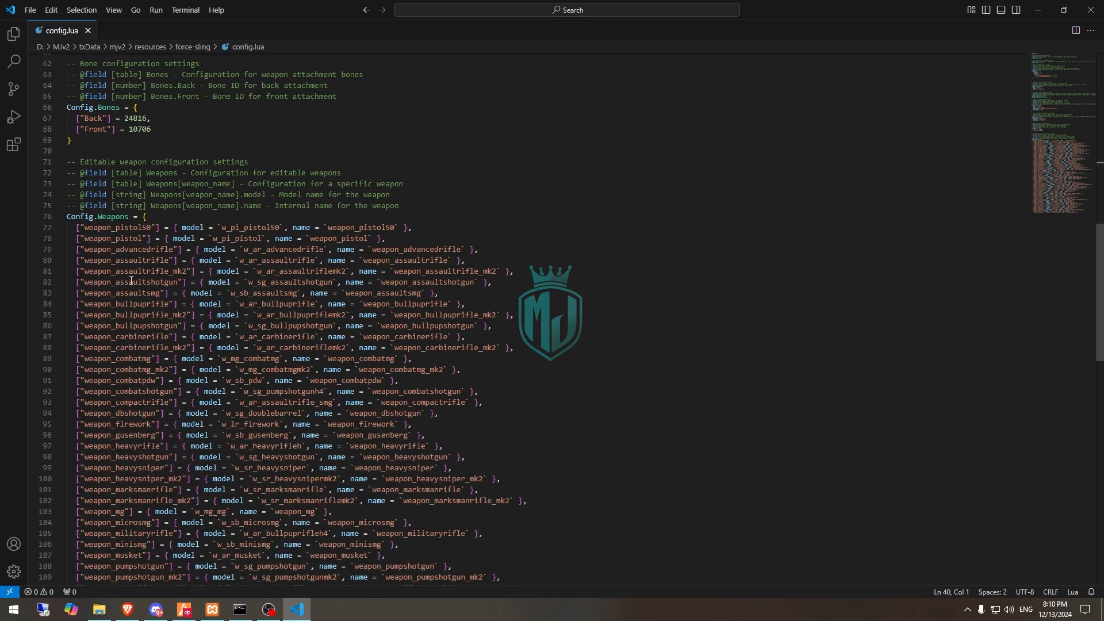
scroll("down", 3)
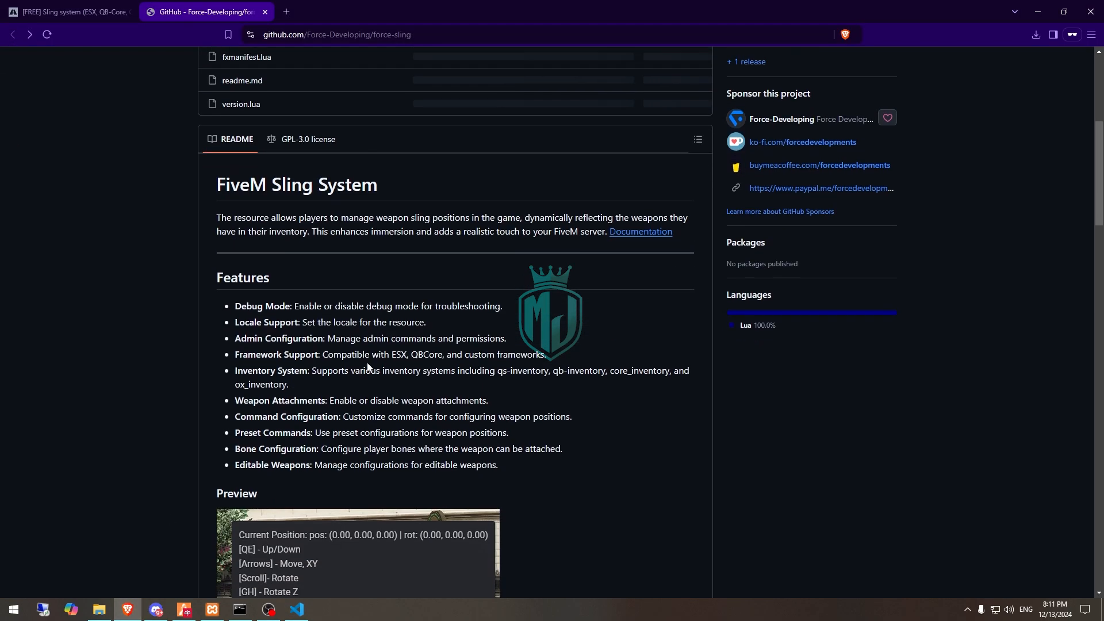
Step: Read the README's installation and configuration sections, then show the server's resources folder
scroll("down", 3)
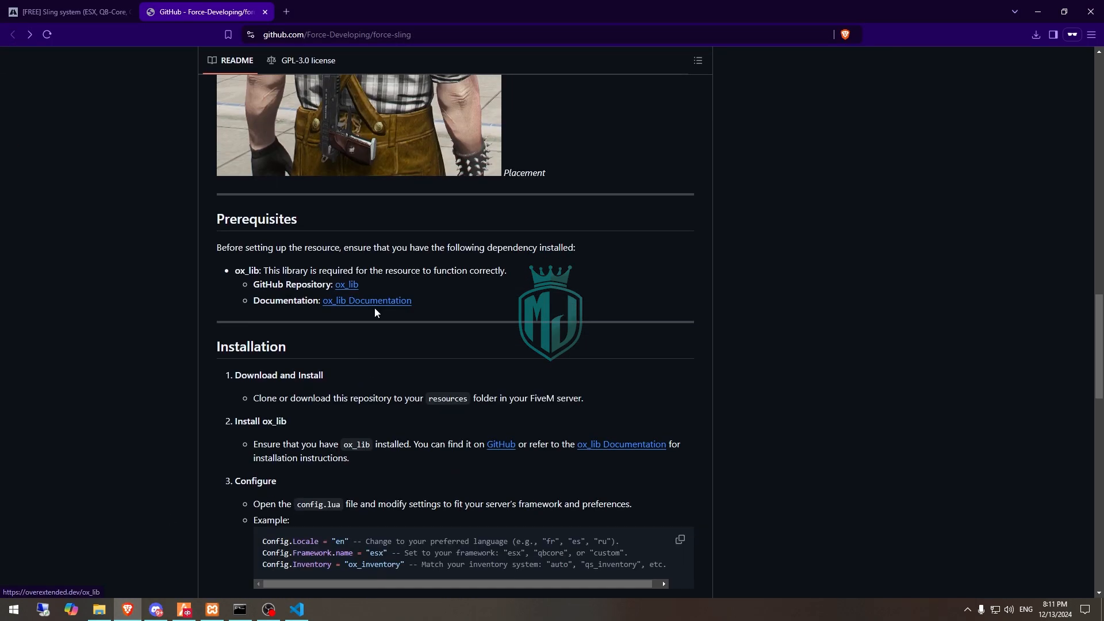
mouse_move(401, 306)
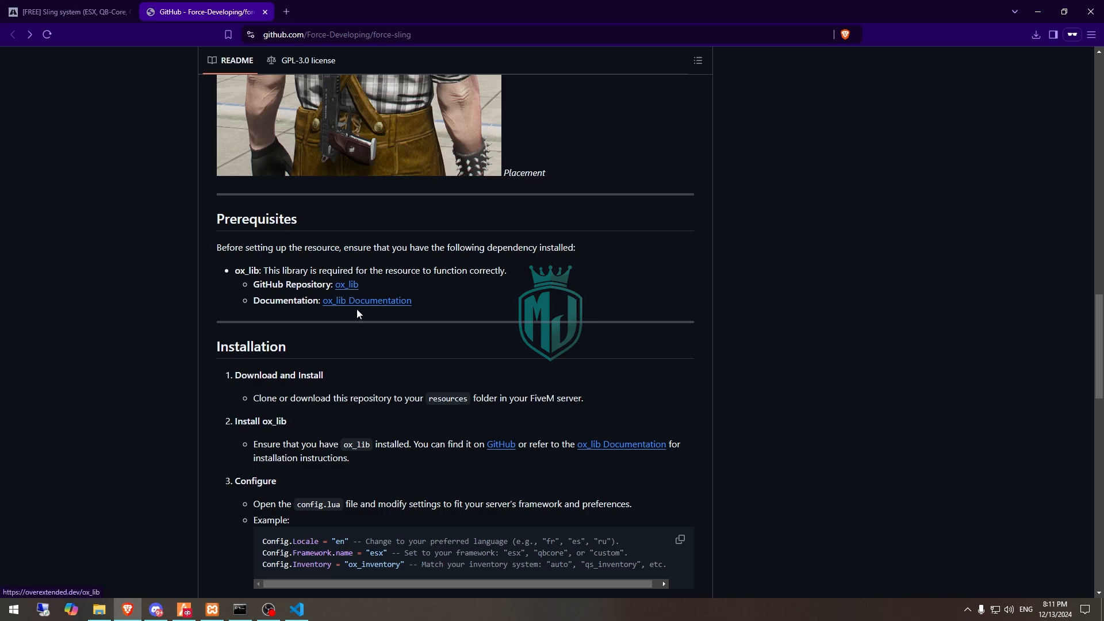
scroll("down", 3)
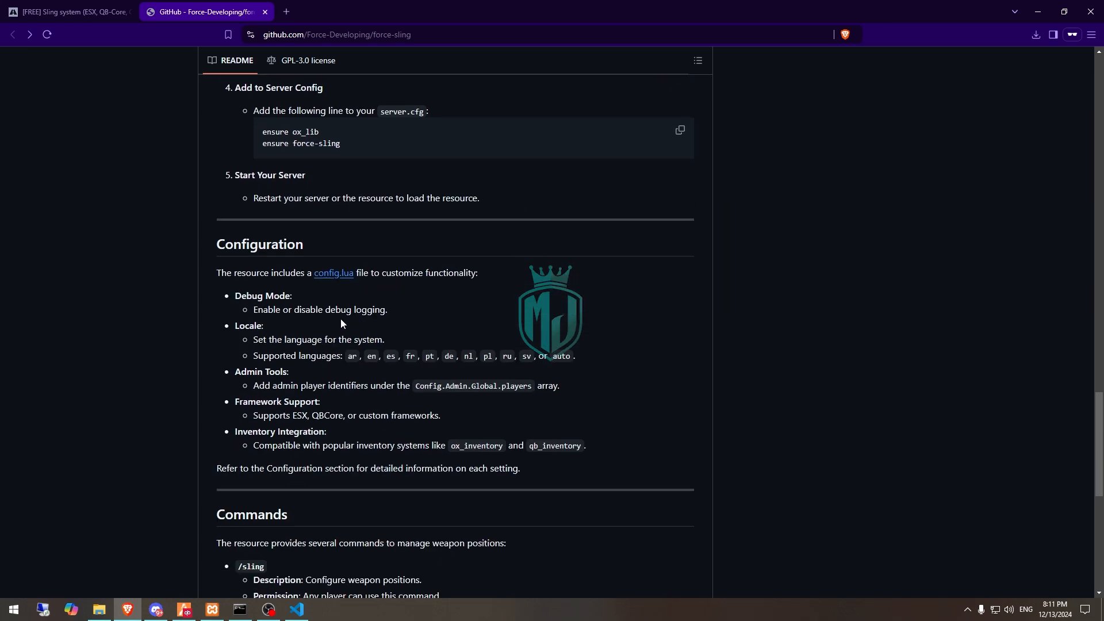
scroll("down", 3)
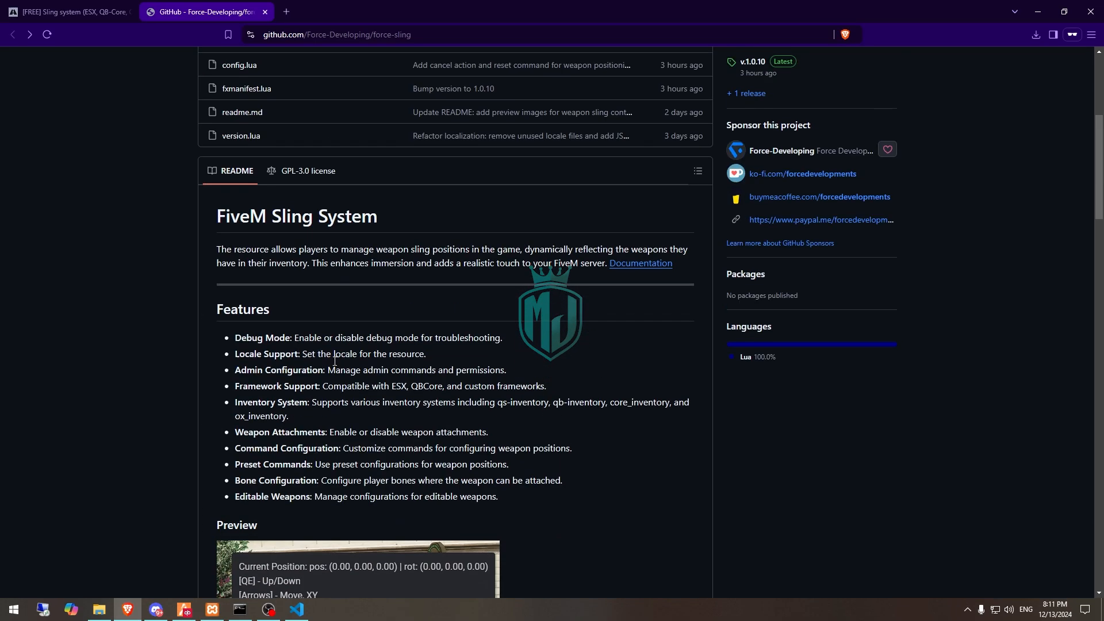
left_click(99, 609)
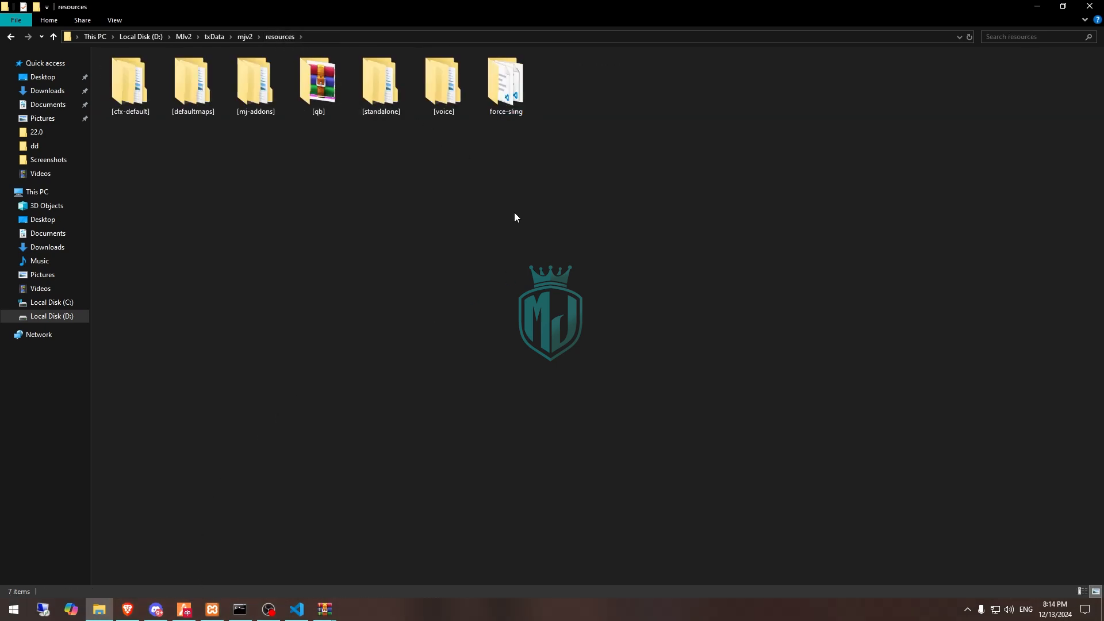
Step: Add 'ensure force-sling' to server.cfg beneath the other development resources
left_click(506, 81)
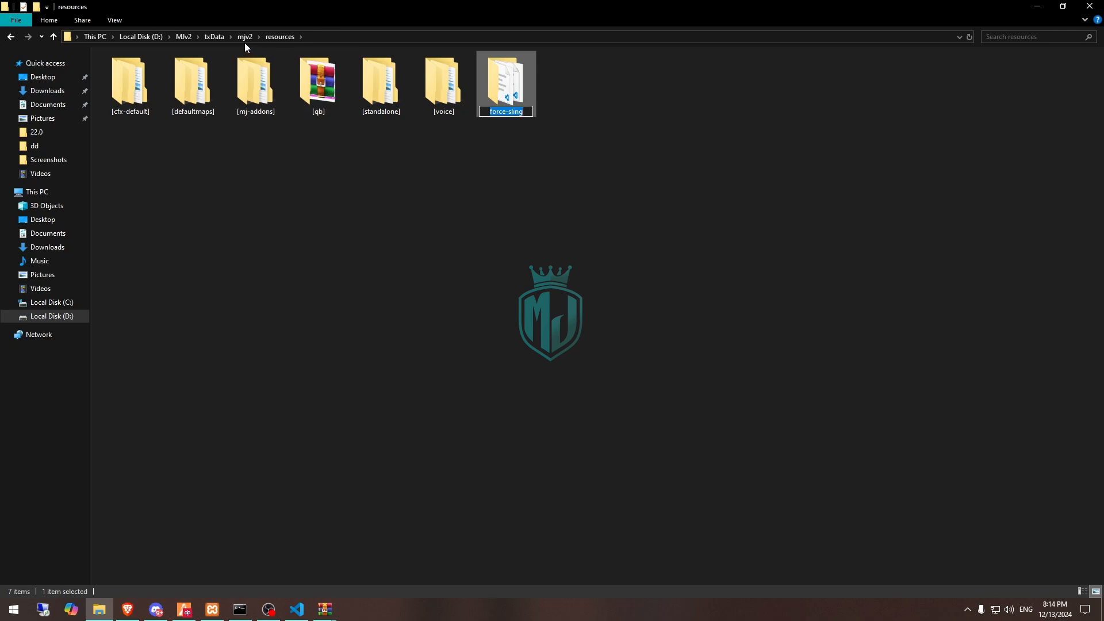
left_click(295, 609)
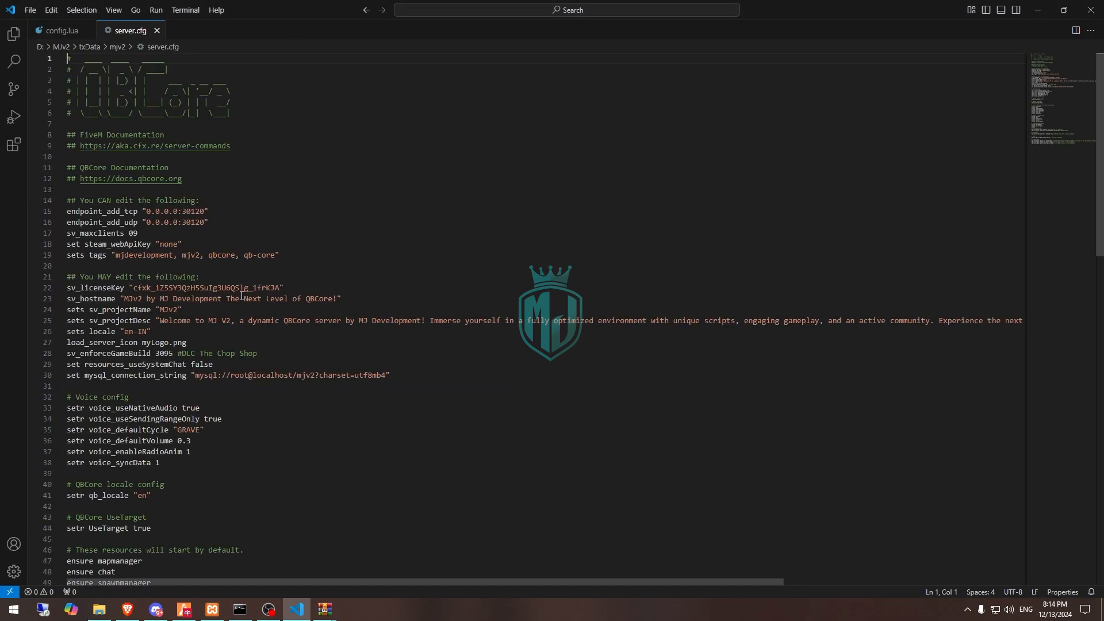
scroll("down", 3)
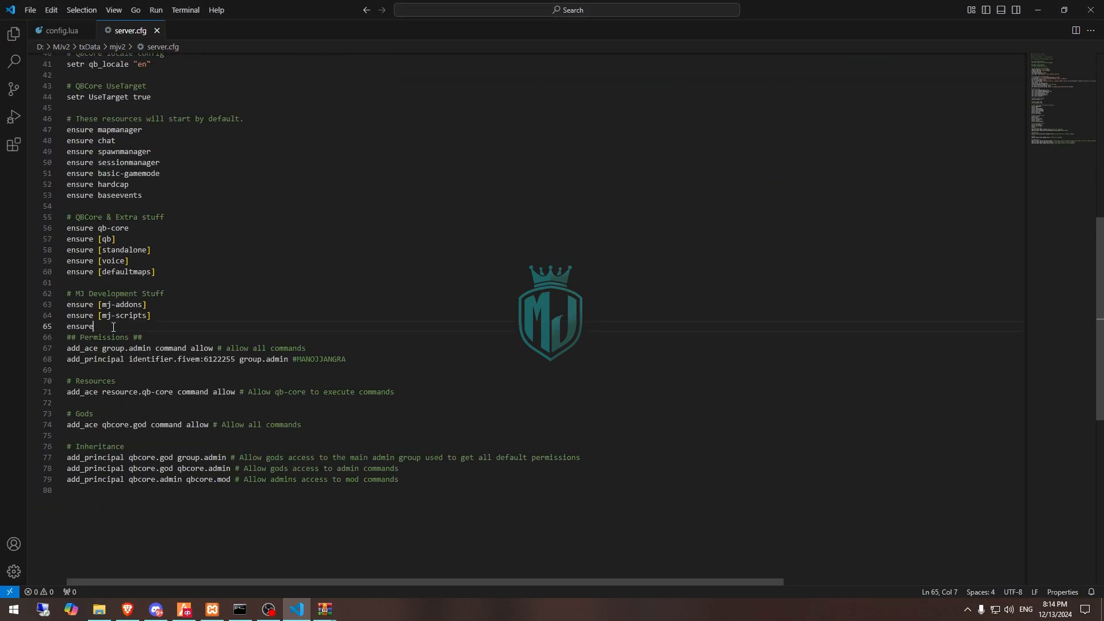
type("force-sling")
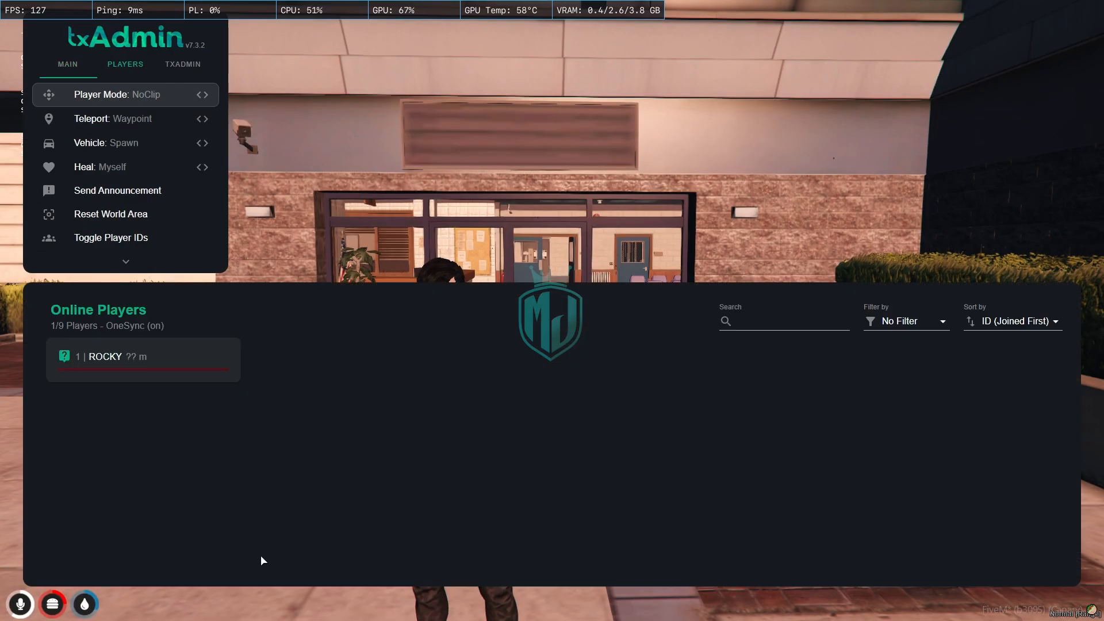
Step: Restart the server through txAdmin and dismiss the restarting notice
left_click(182, 65)
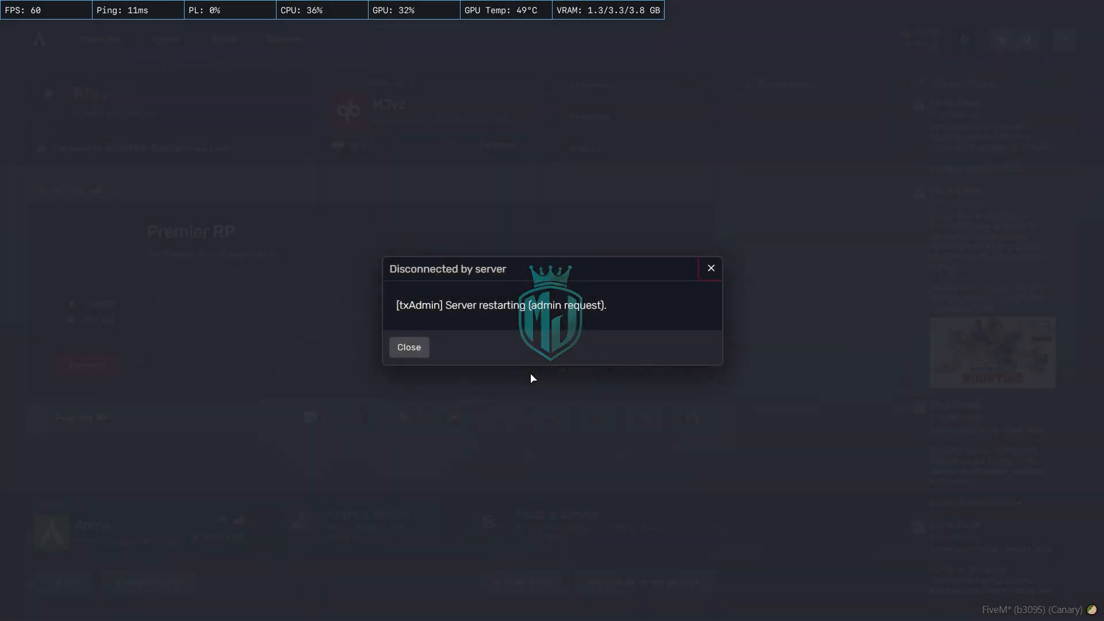
left_click(409, 347)
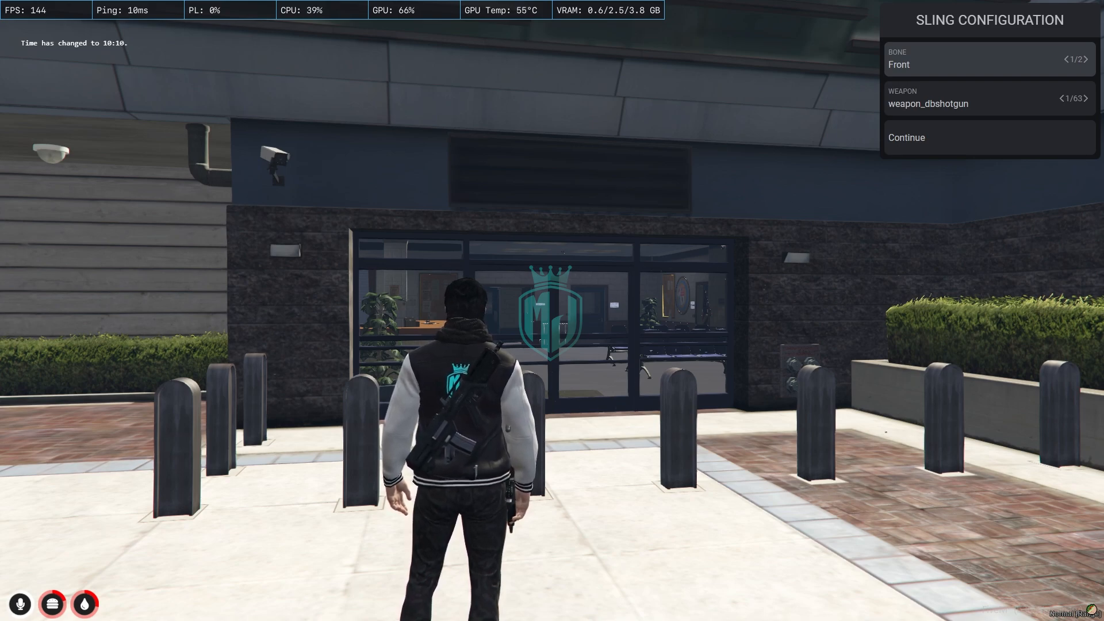
Step: Place weapon_dbshotgun on the Back bone and confirm its sling position
left_click(1085, 60)
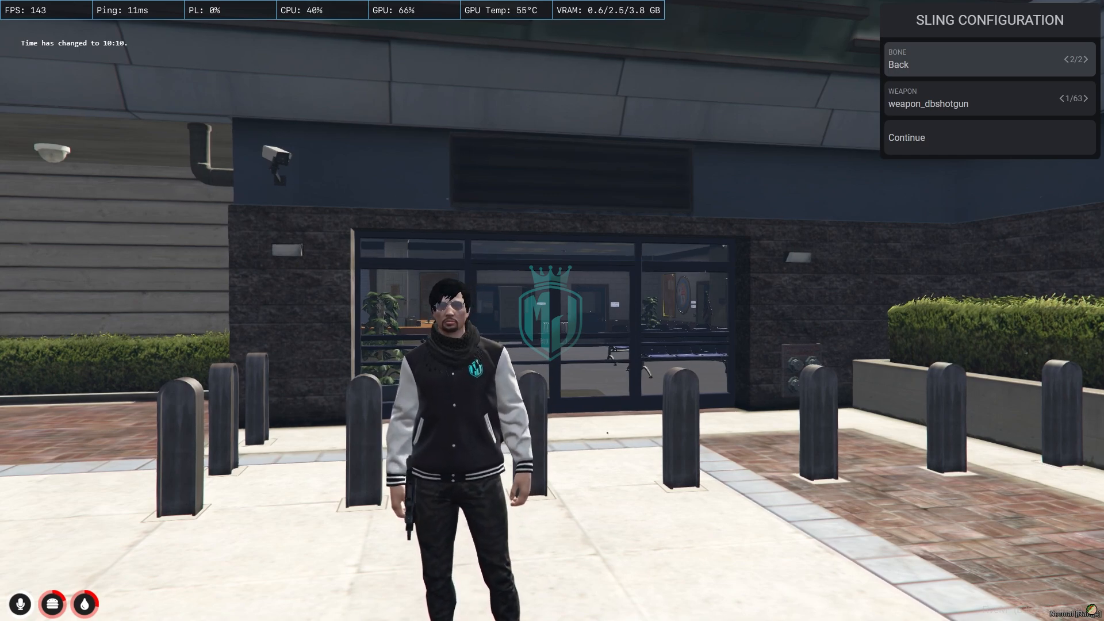
left_click(907, 138)
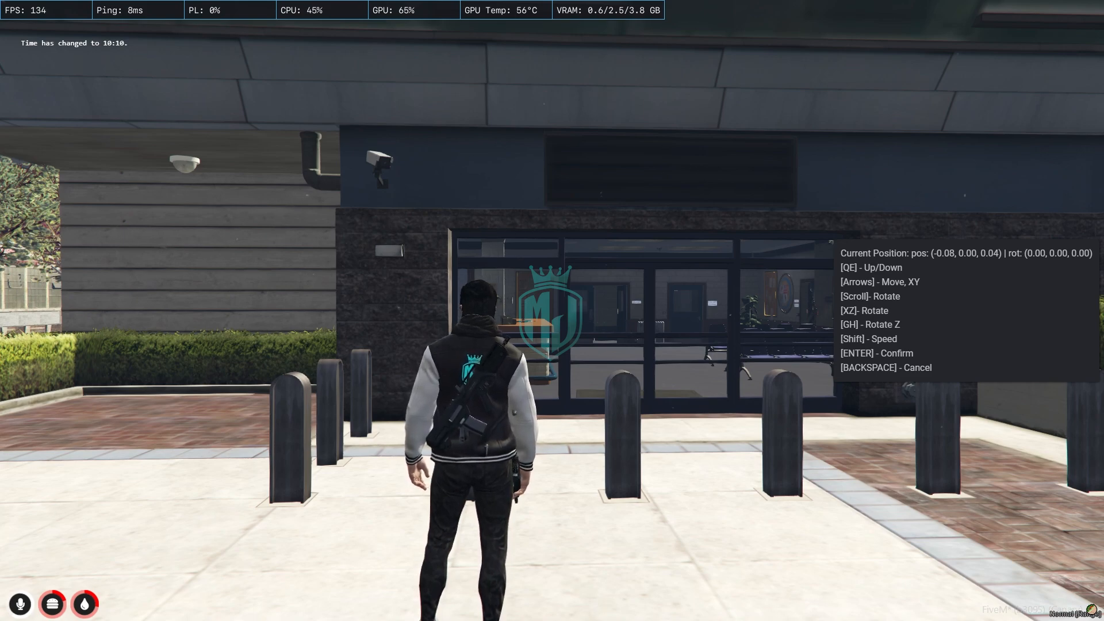
key("enter")
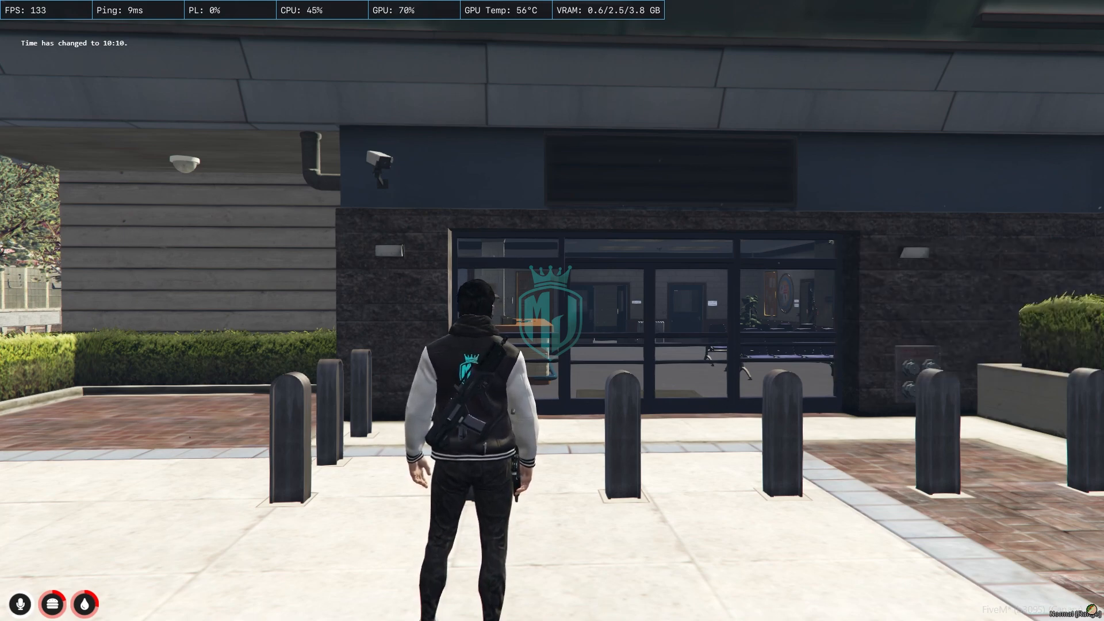
Step: Reopen sling configuration with /sling and start positioning weapon_dbshotgun again
type("/sling")
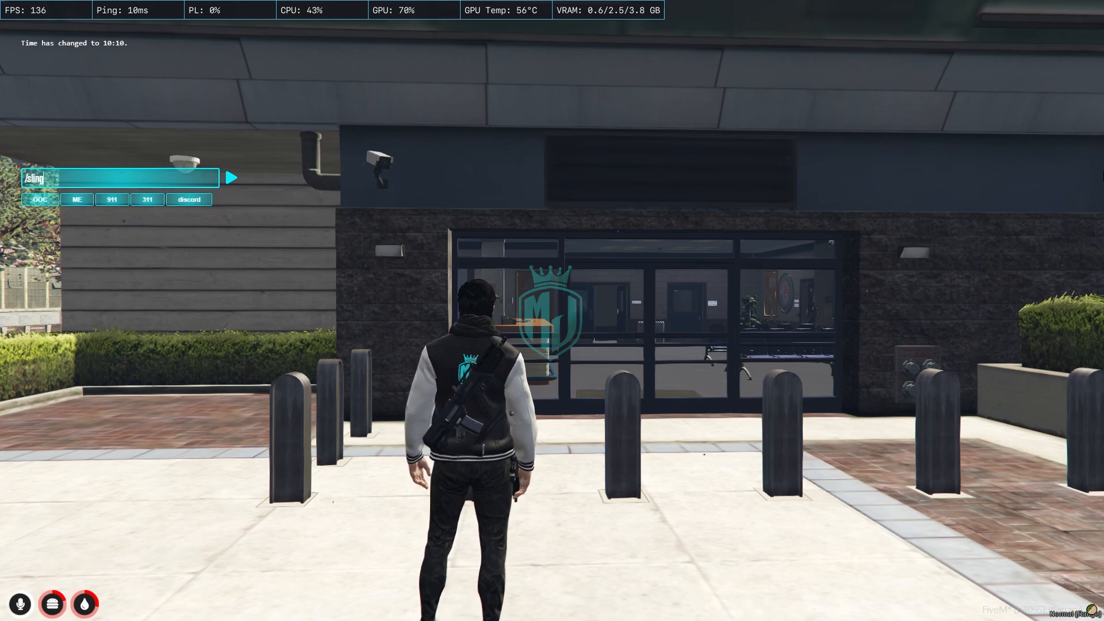
key("Enter")
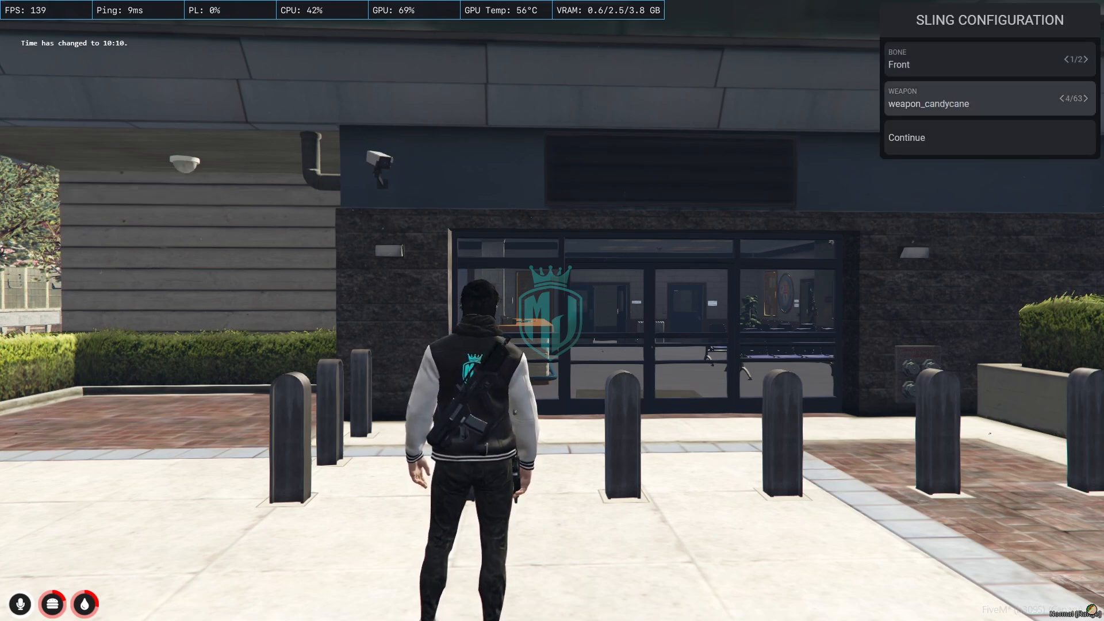
left_click(1064, 98)
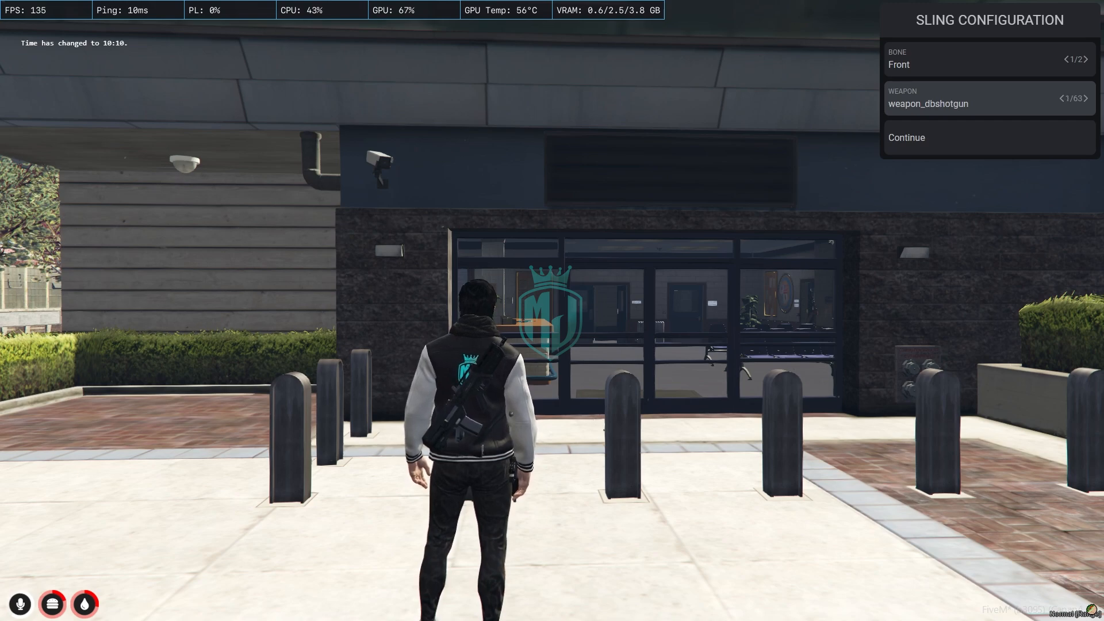
left_click(906, 138)
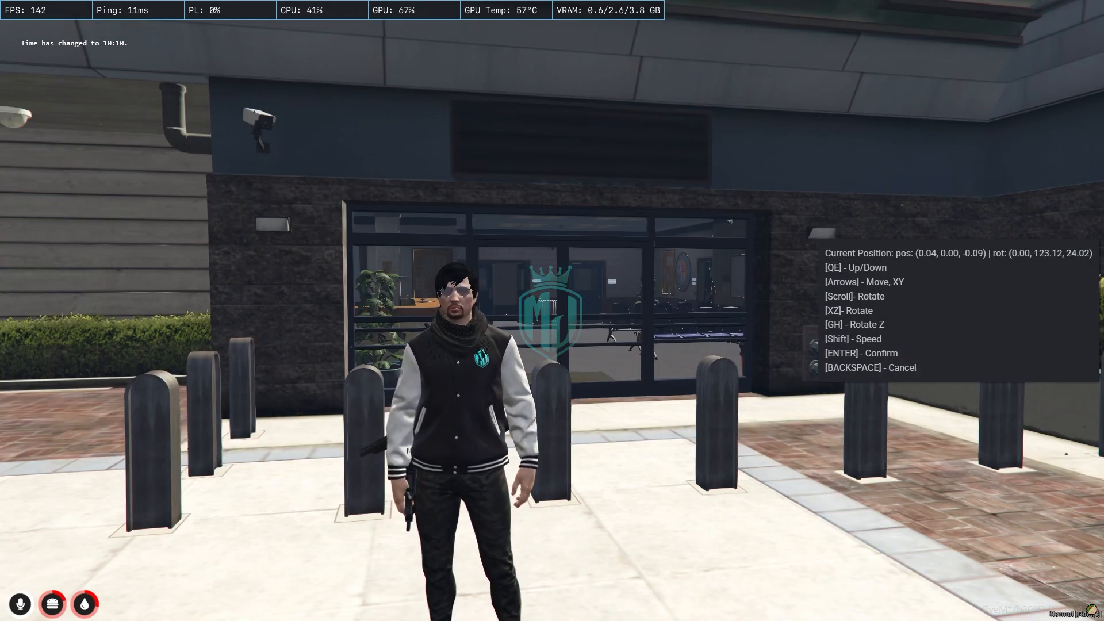